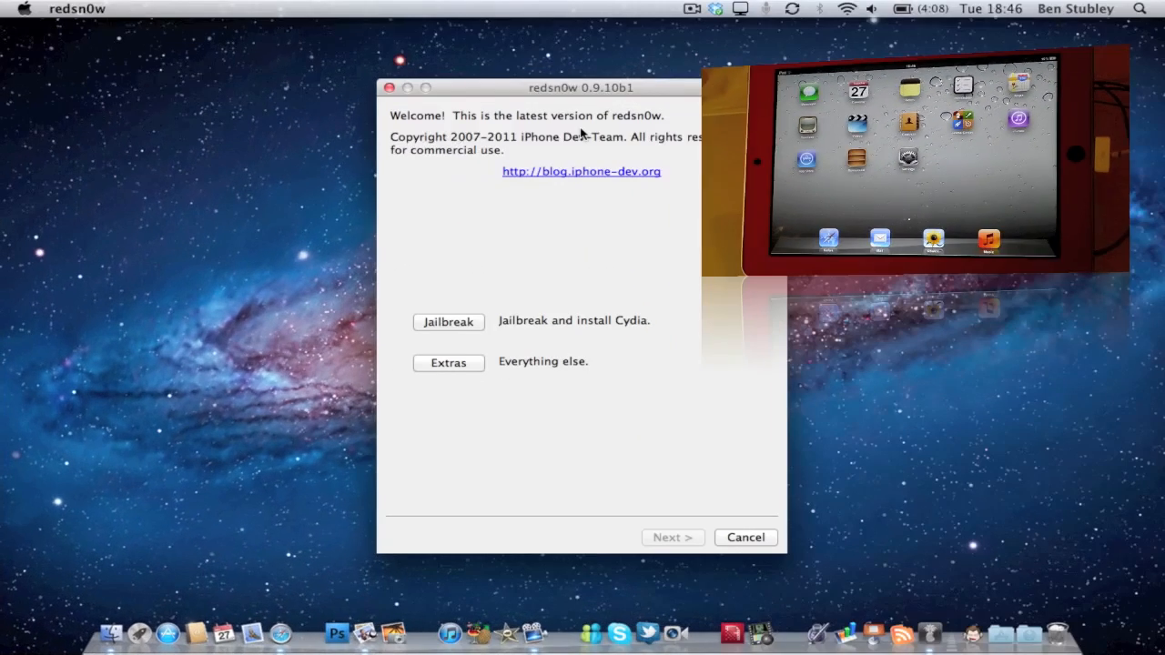
pyautogui.moveTo(448, 322)
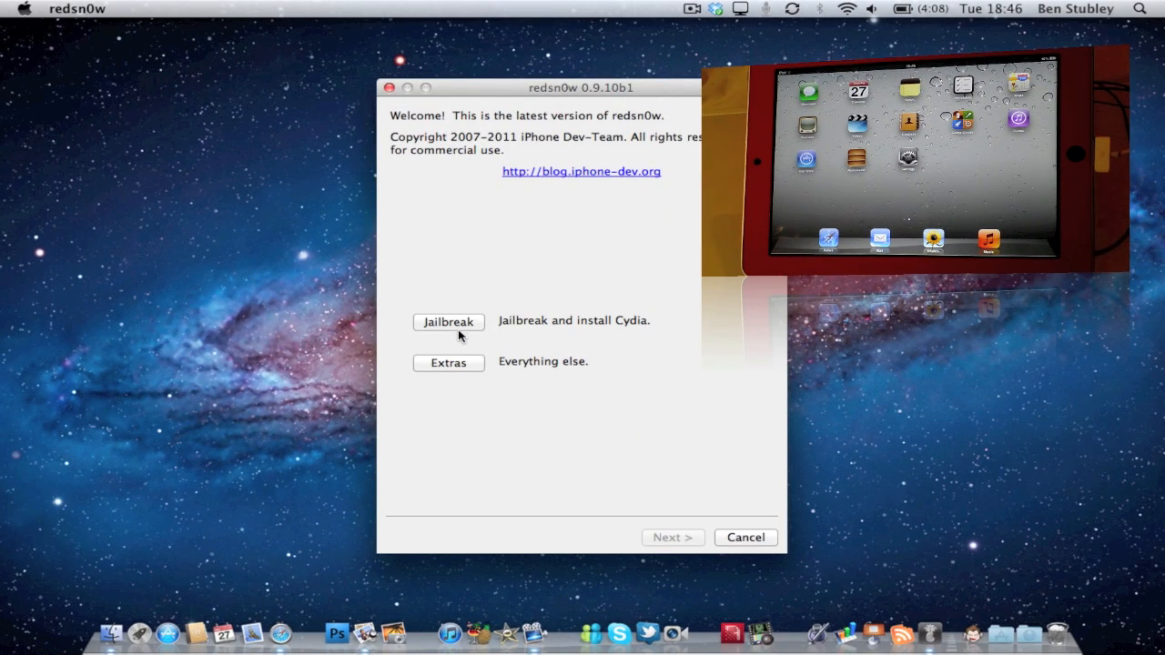
# Step: Choose Jailbreak on the redsn0w welcome screen to start the Cydia install
pyautogui.click(448, 321)
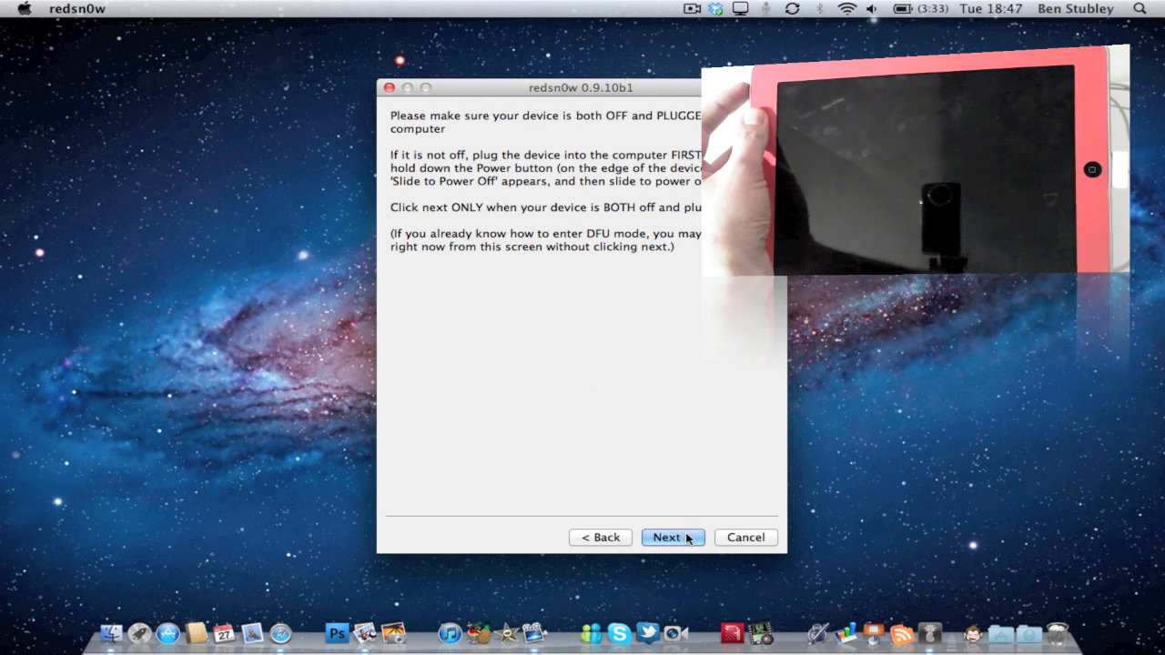
# Step: Continue past the power-off instructions with the iPad off and plugged in
pyautogui.click(665, 537)
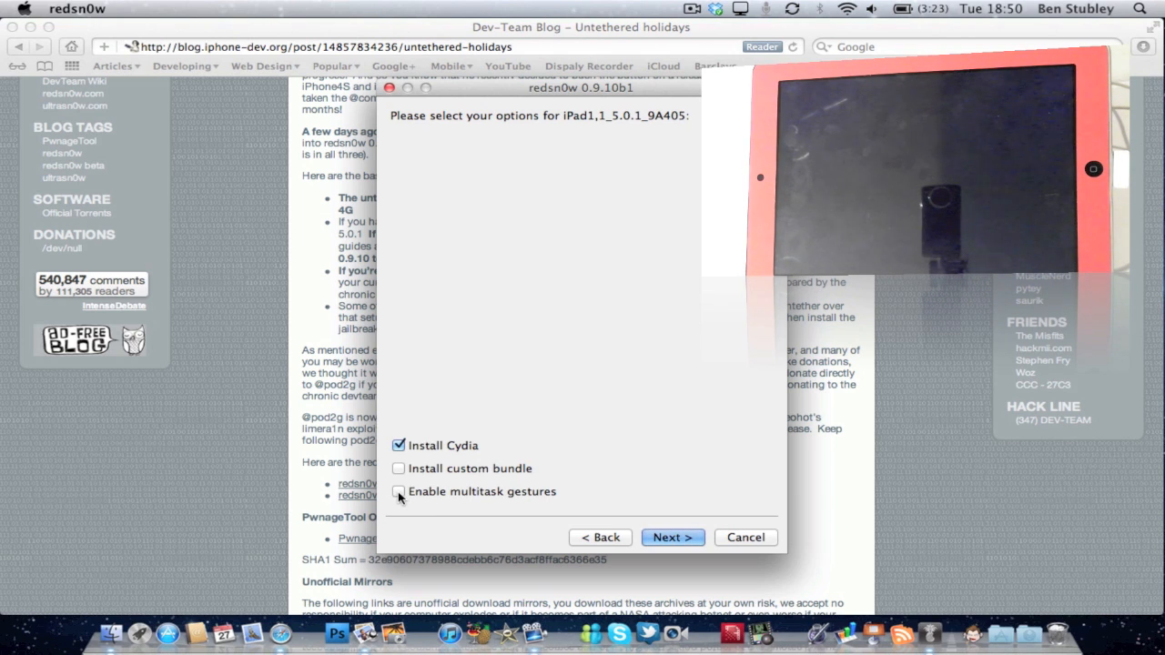
# Step: Enable multitask gestures alongside Install Cydia and run the jailbreak
pyautogui.click(398, 492)
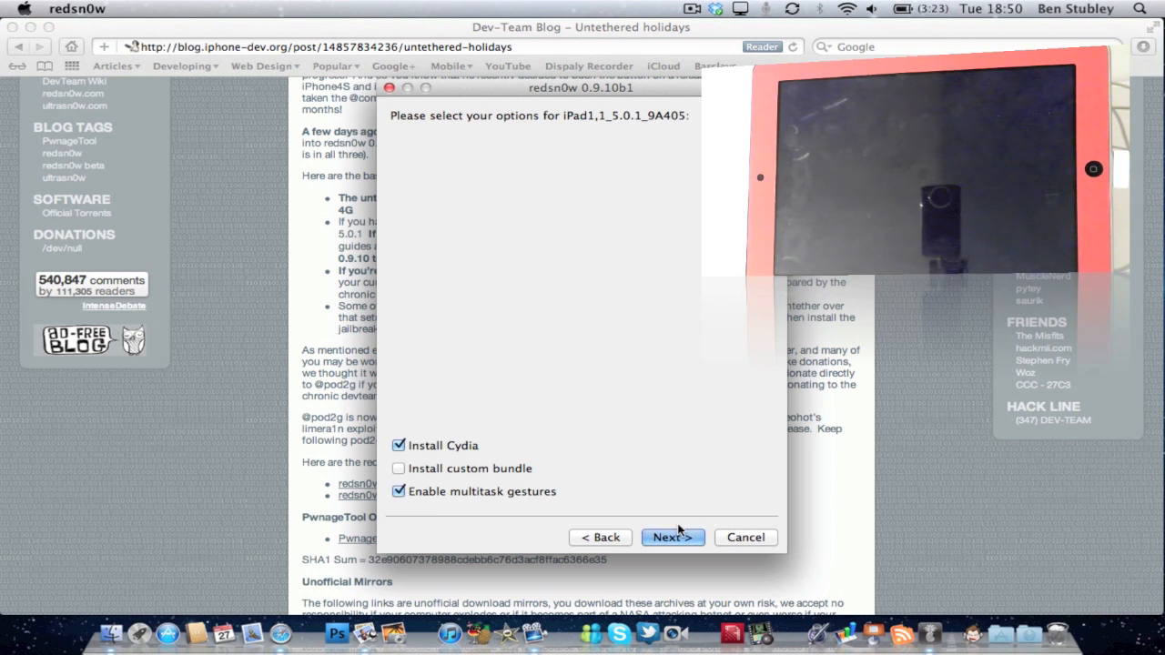
pyautogui.click(673, 537)
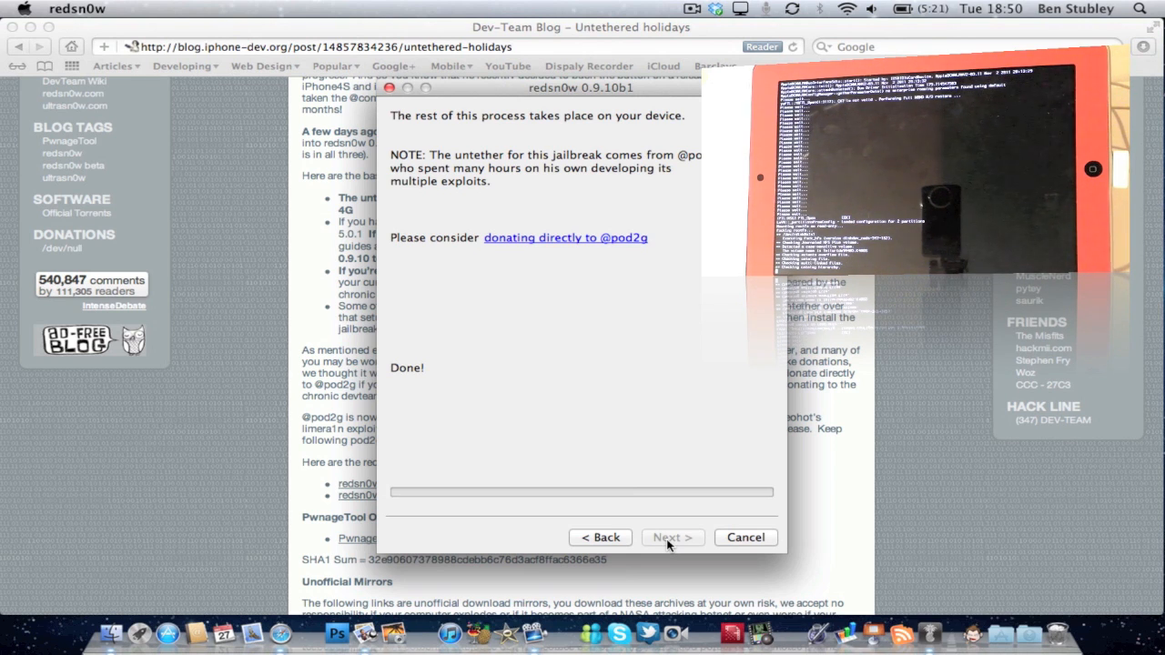
pyautogui.moveTo(651, 26)
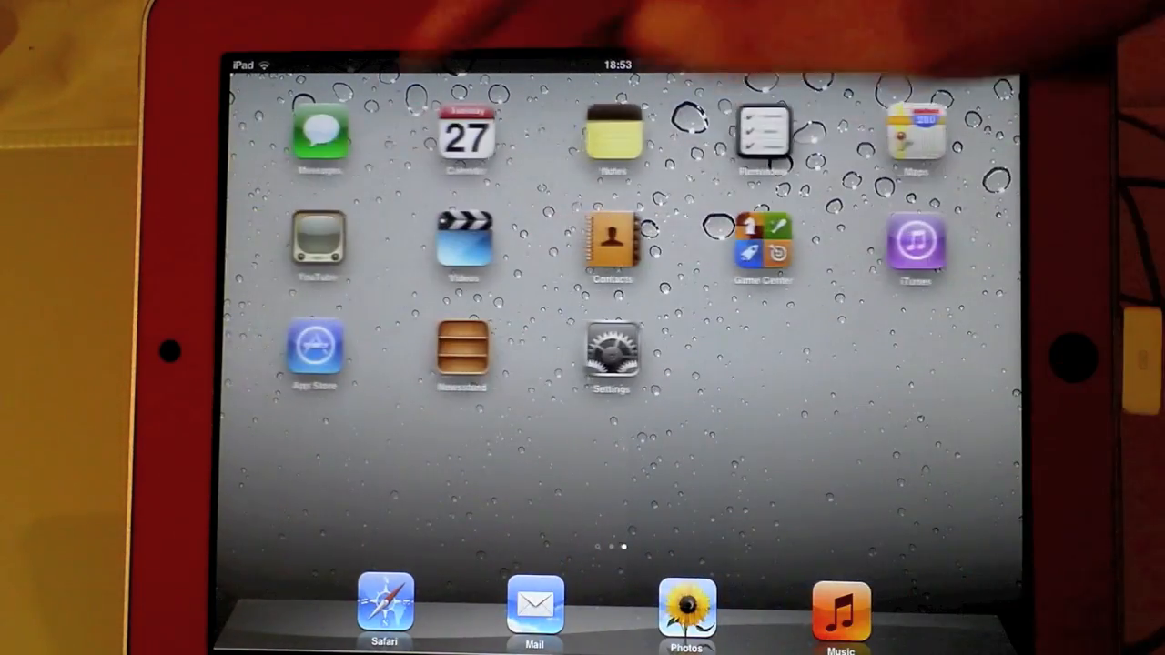
# Step: Confirm iOS 5.0.1 in Settings, then return to the home screen
pyautogui.click(315, 241)
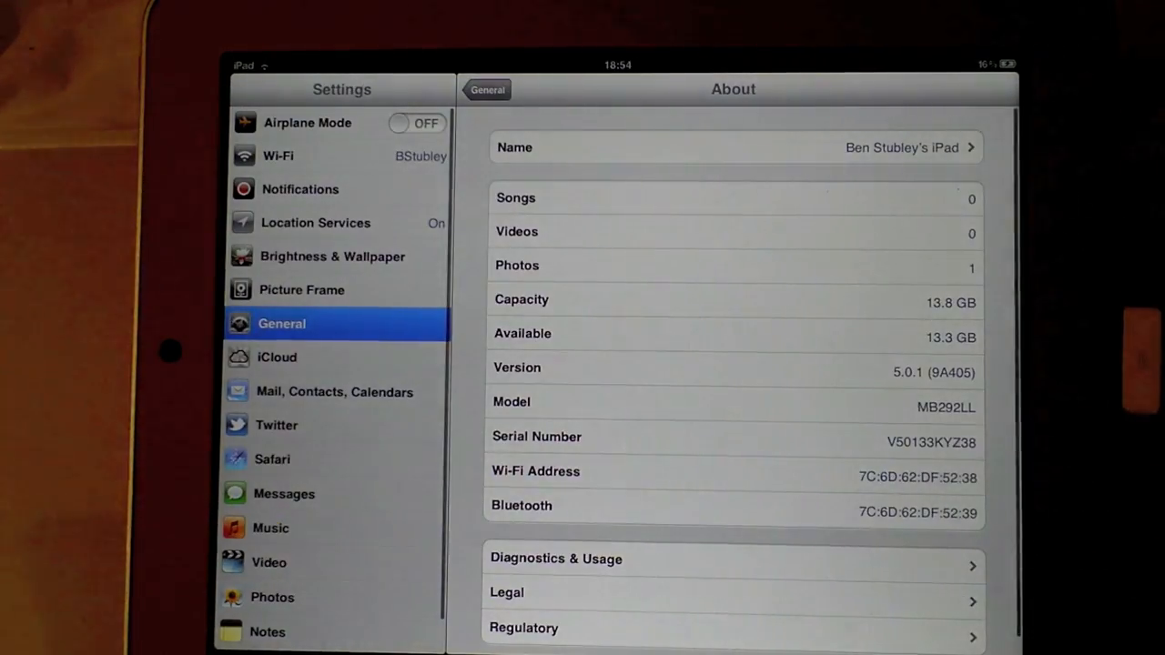
pyautogui.press('home')
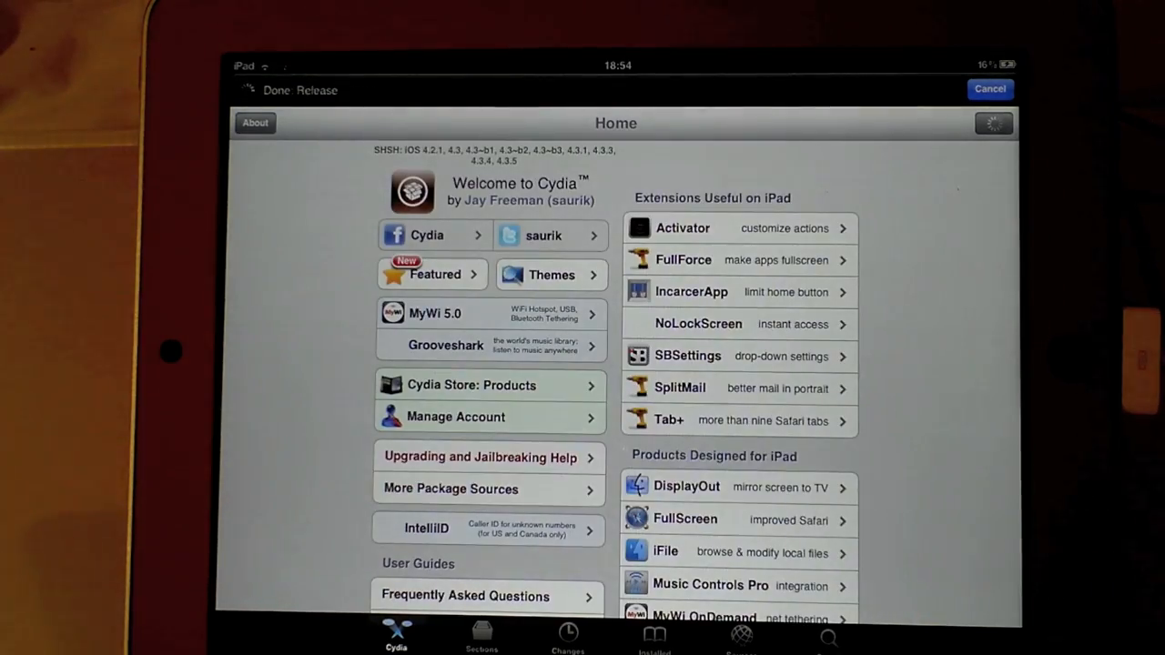
# Step: Scroll Cydia's Home page down to the user guides and developer sections
pyautogui.scroll(-3)
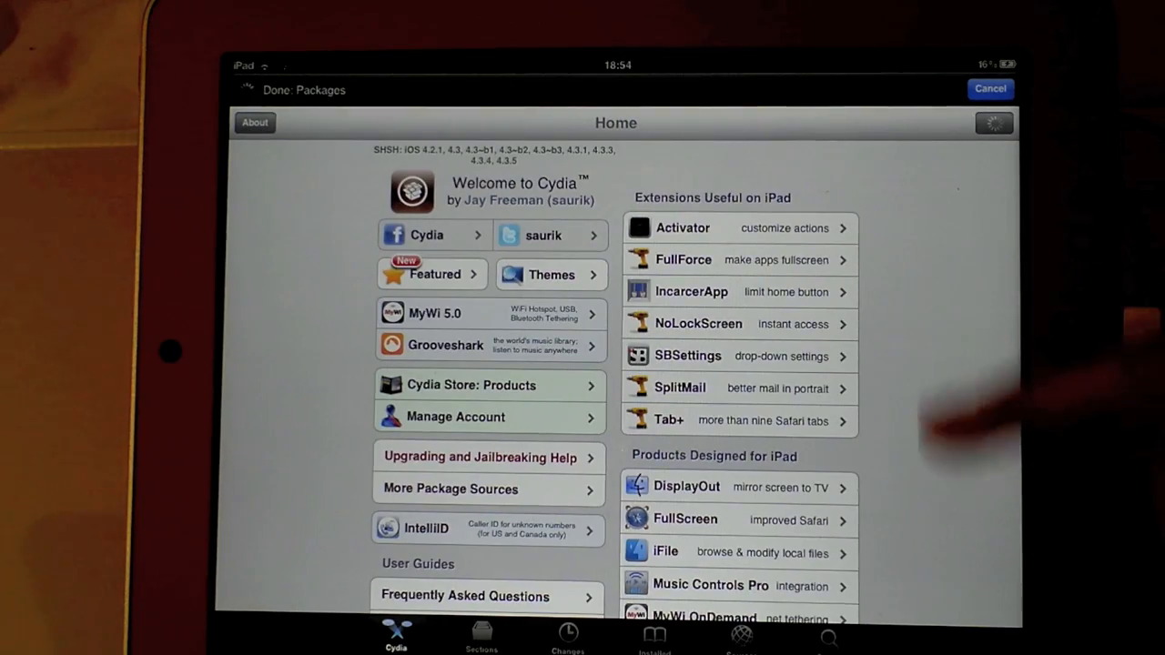
pyautogui.scroll(-3)
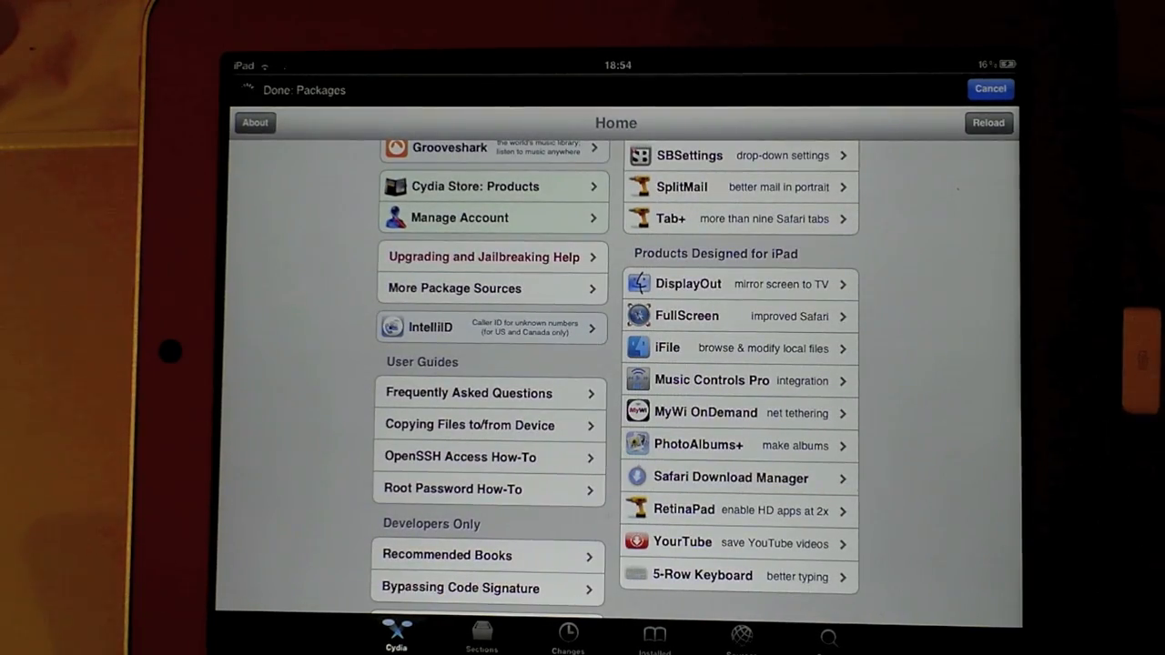